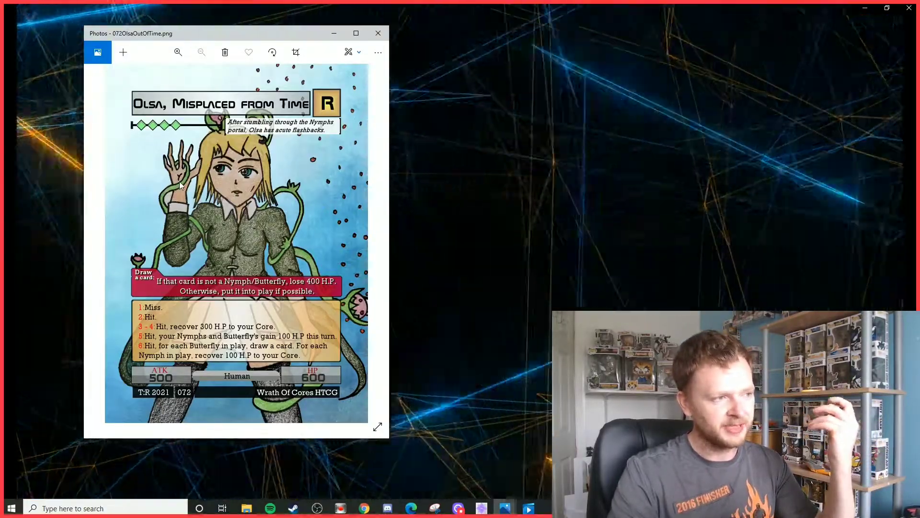
pyautogui.moveTo(268, 298)
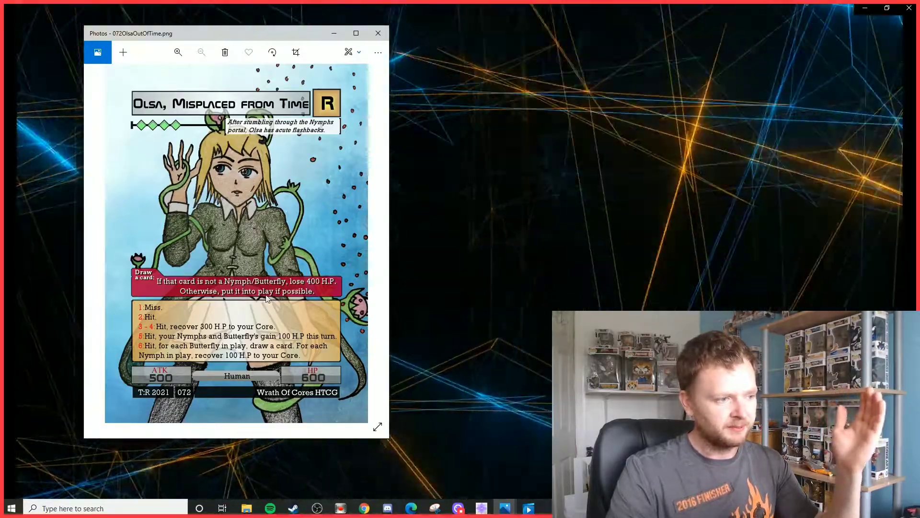
pyautogui.moveTo(227, 393)
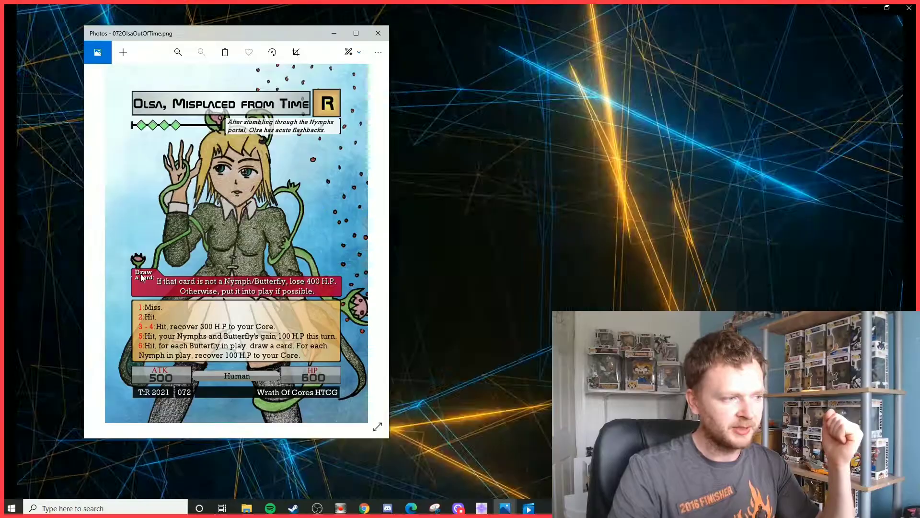
pyautogui.moveTo(152, 289)
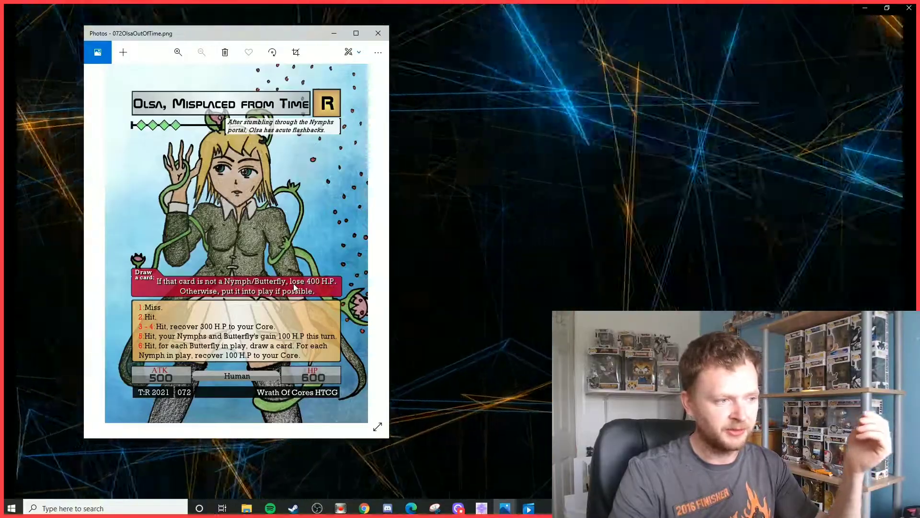
pyautogui.moveTo(313, 282)
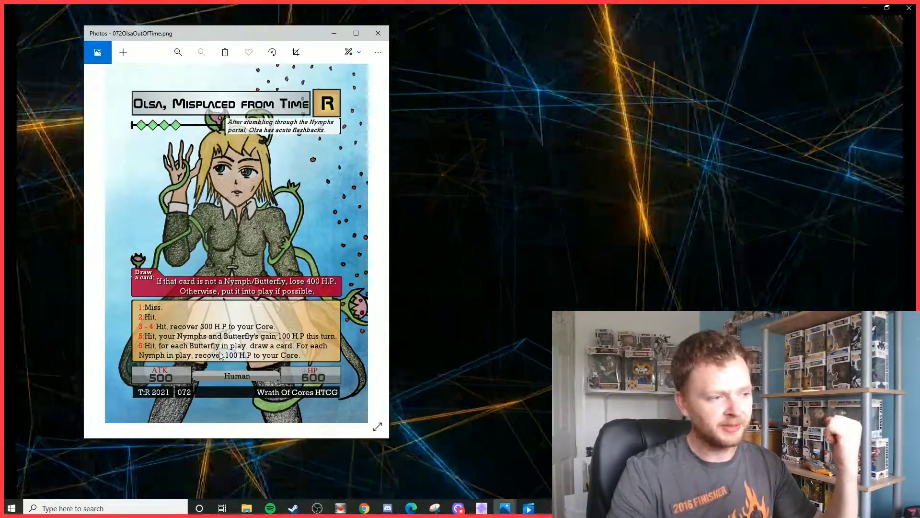
pyautogui.moveTo(224, 362)
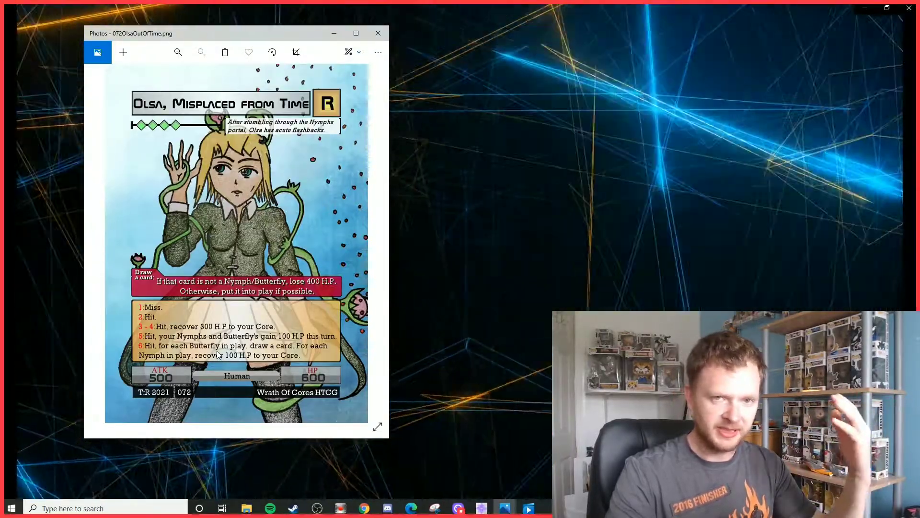
pyautogui.moveTo(226, 337)
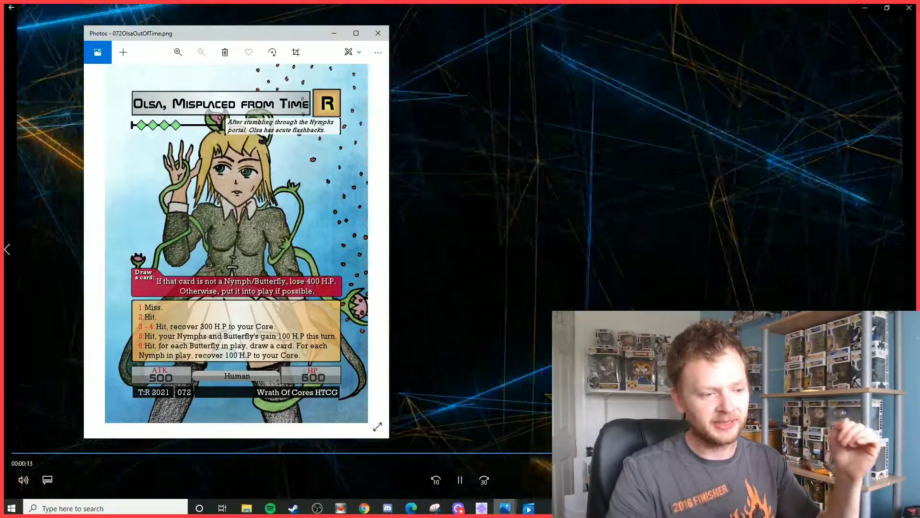
pyautogui.moveTo(505, 508)
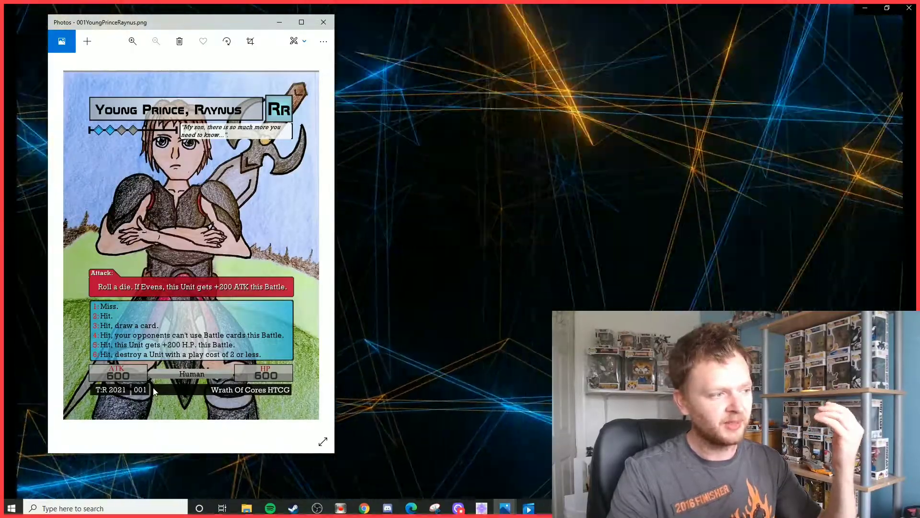
pyautogui.moveTo(130, 309)
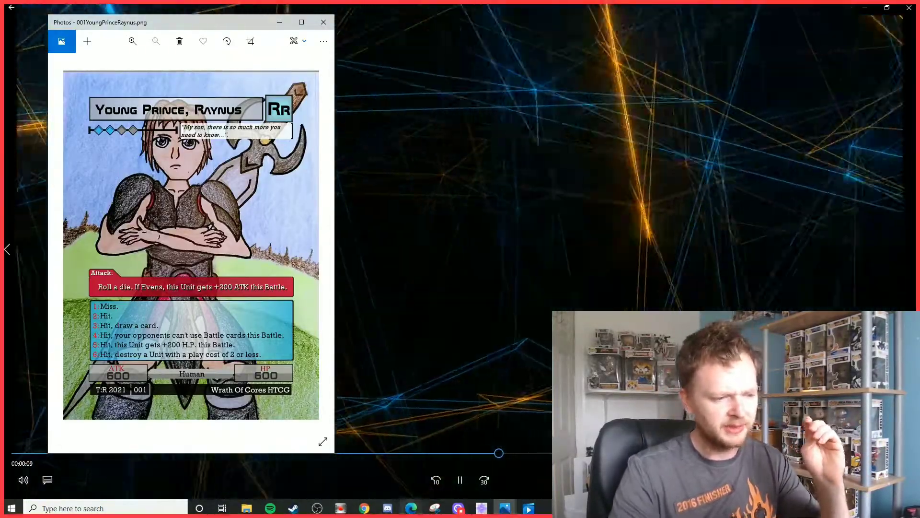
pyautogui.moveTo(480, 507)
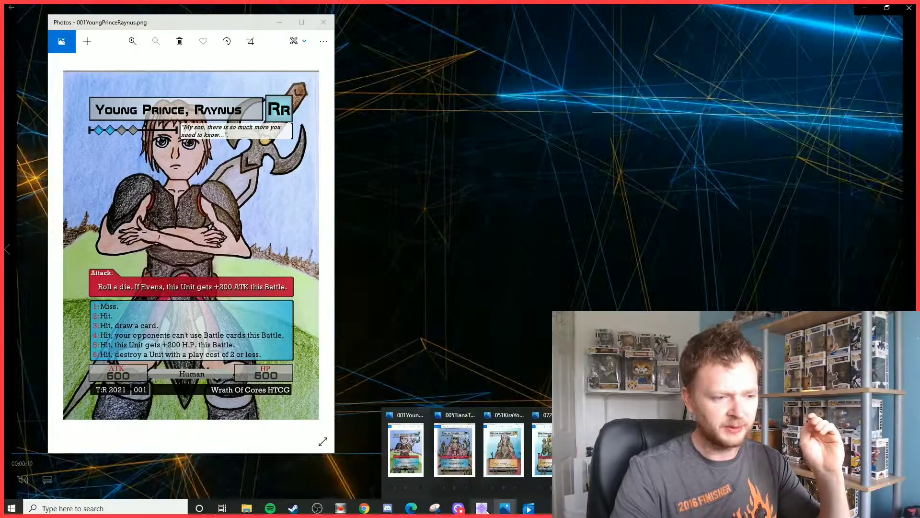
# - Bring up the Tiana, the Princess card from the Photos taskbar preview
pyautogui.click(454, 449)
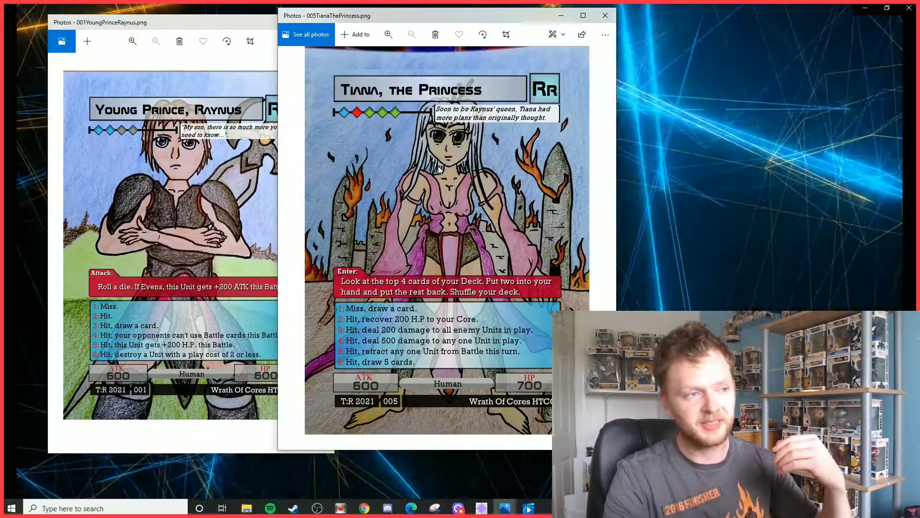
# - Position the Tiana, the Princess window overlapping the Young Prince, Raynus card
pyautogui.moveTo(442, 16); pyautogui.dragTo(276, 35)
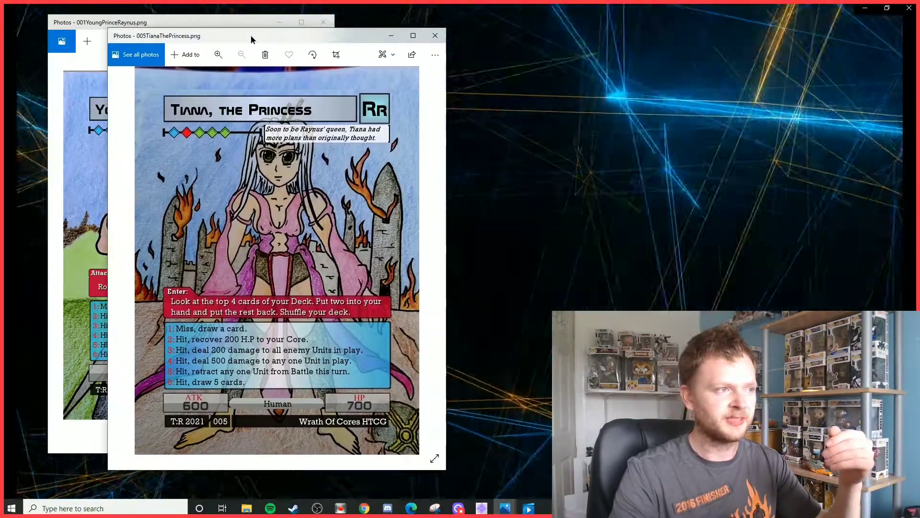
pyautogui.moveTo(246, 35); pyautogui.dragTo(241, 23)
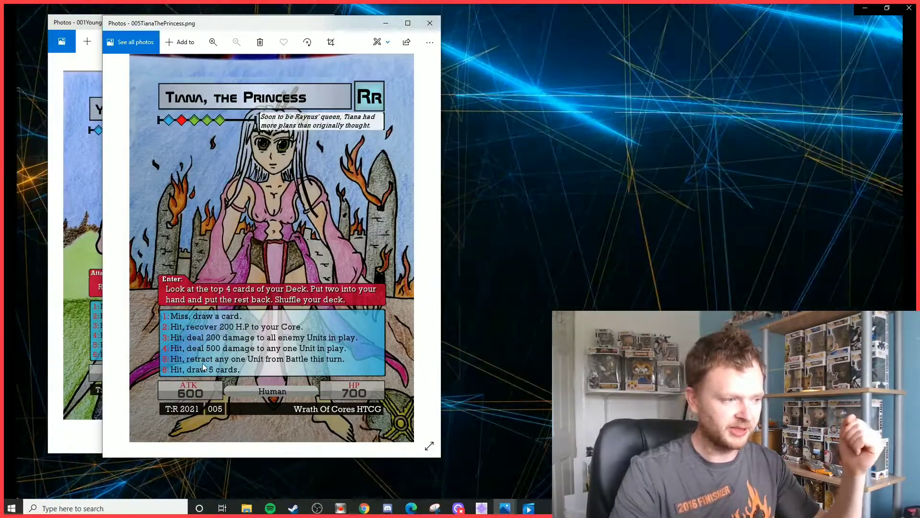
pyautogui.moveTo(349, 366)
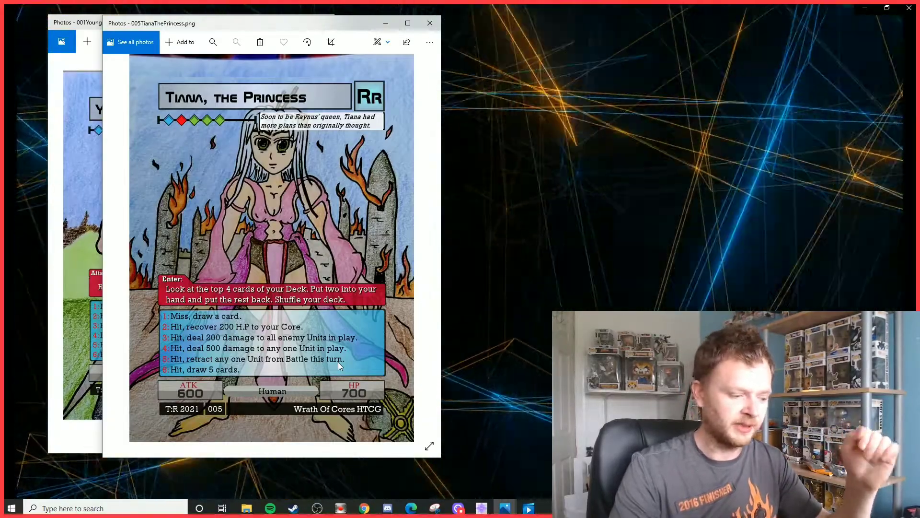
pyautogui.moveTo(291, 353)
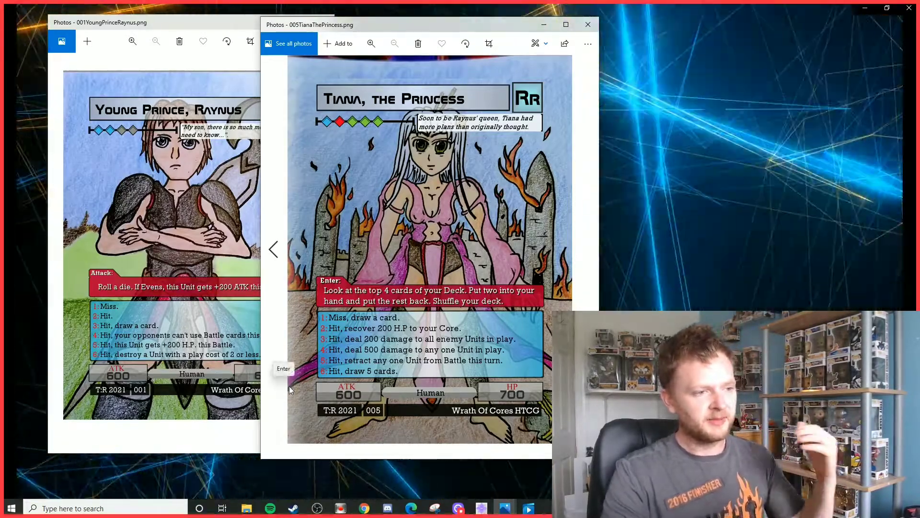
pyautogui.moveTo(299, 398)
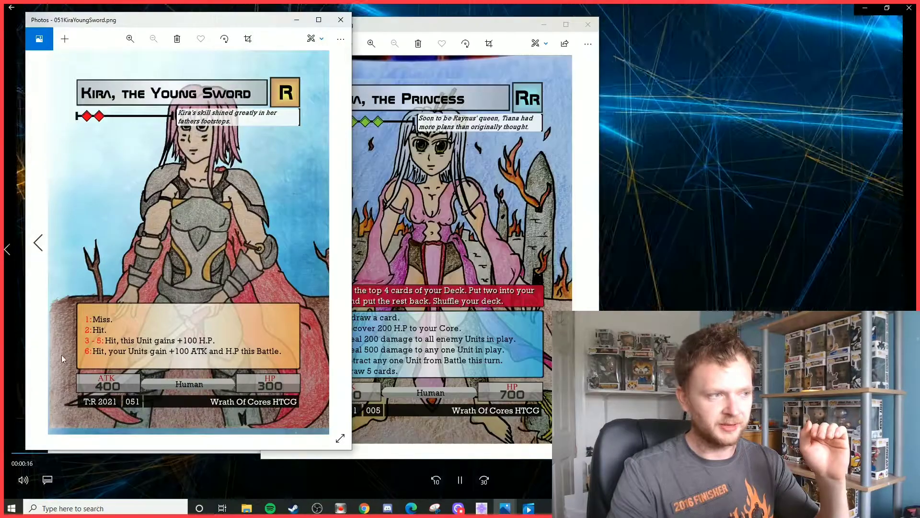
# - Shift the Kira, the Young Sword window slightly right over the Tiana and Raynus cards
pyautogui.moveTo(72, 19); pyautogui.dragTo(102, 30)
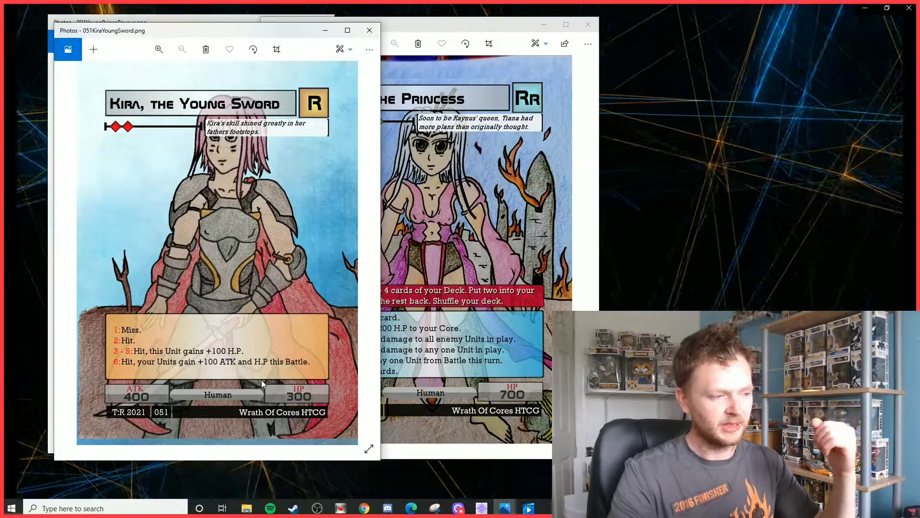
pyautogui.moveTo(254, 366)
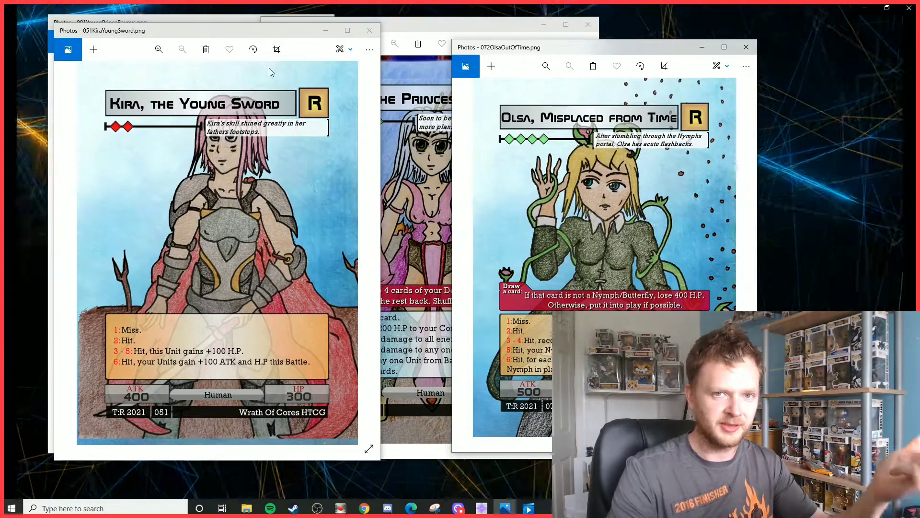
pyautogui.moveTo(248, 76)
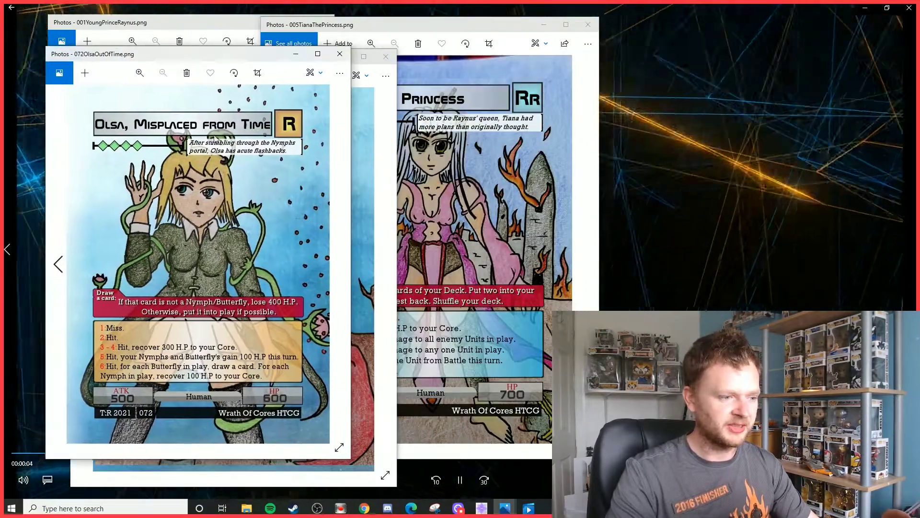
pyautogui.moveTo(505, 508)
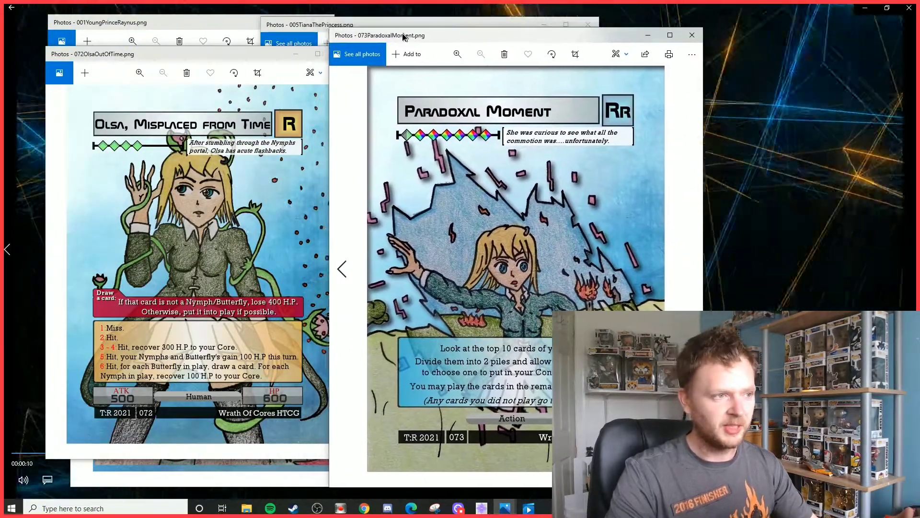
# - Nudge the Paradoxal Moment window slightly left, still overlapping the Olsa card
pyautogui.moveTo(403, 36); pyautogui.dragTo(380, 25)
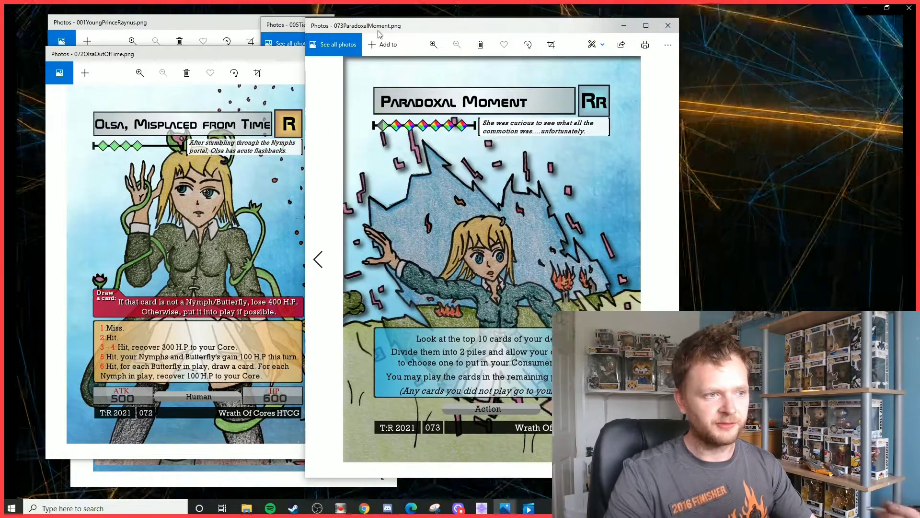
pyautogui.moveTo(380, 40)
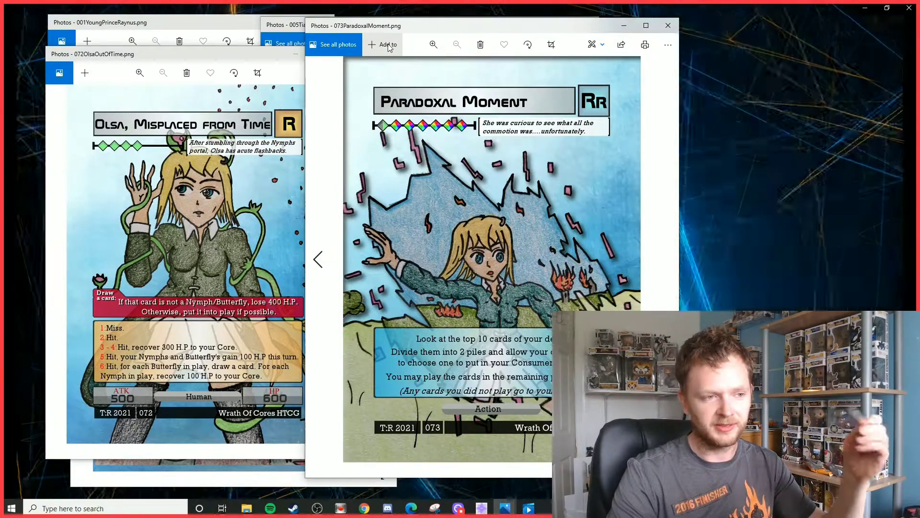
pyautogui.moveTo(388, 46)
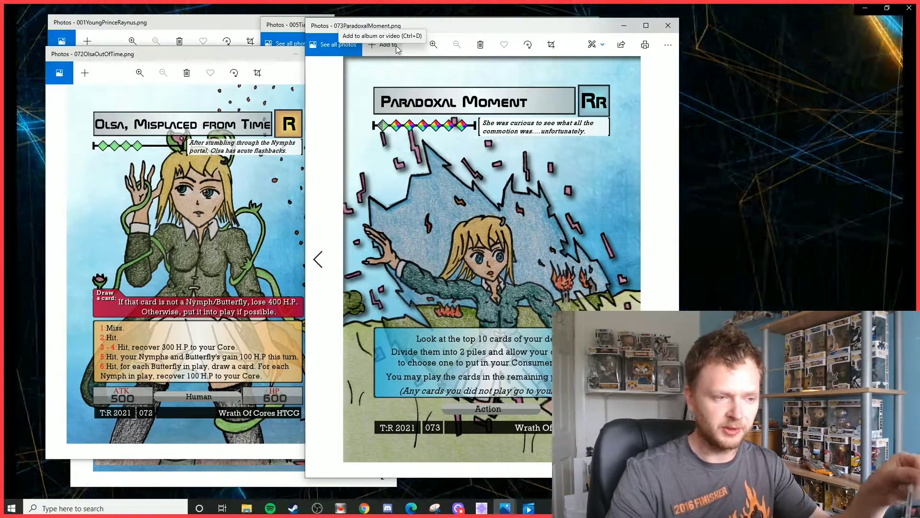
pyautogui.moveTo(403, 48)
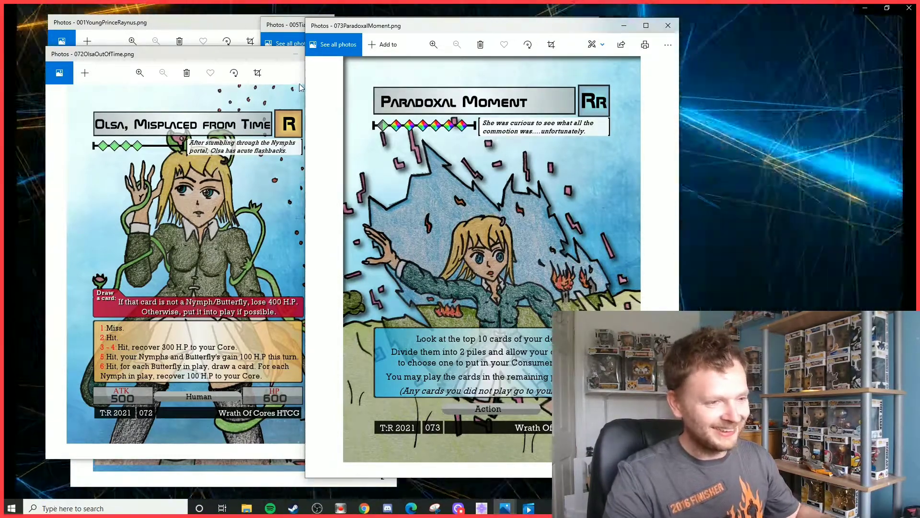
pyautogui.moveTo(178, 161)
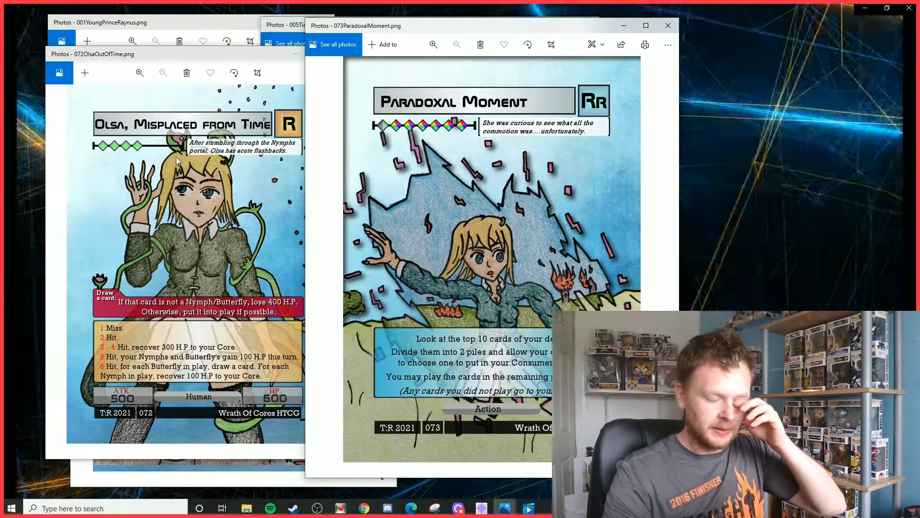
pyautogui.moveTo(139, 73)
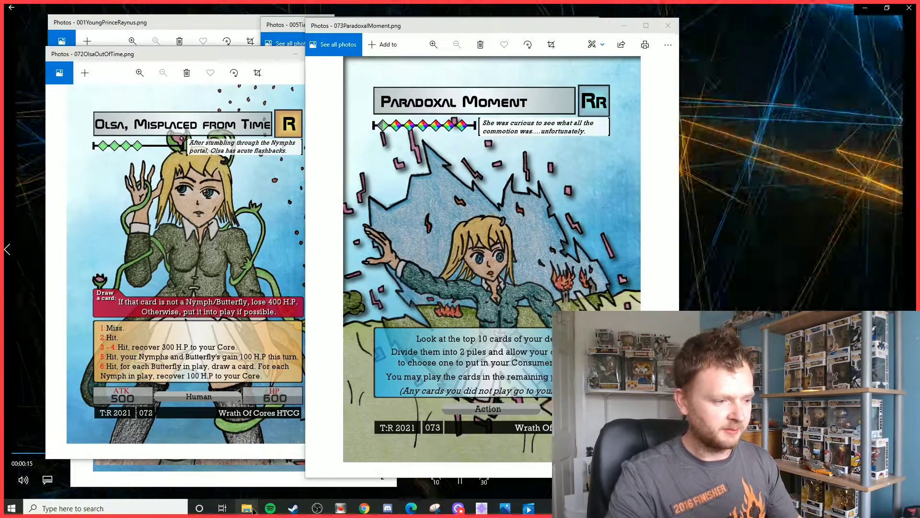
# - Bring File Explorer forward and navigate AWDSamplesSET4 > Humans > Commons
pyautogui.click(246, 508)
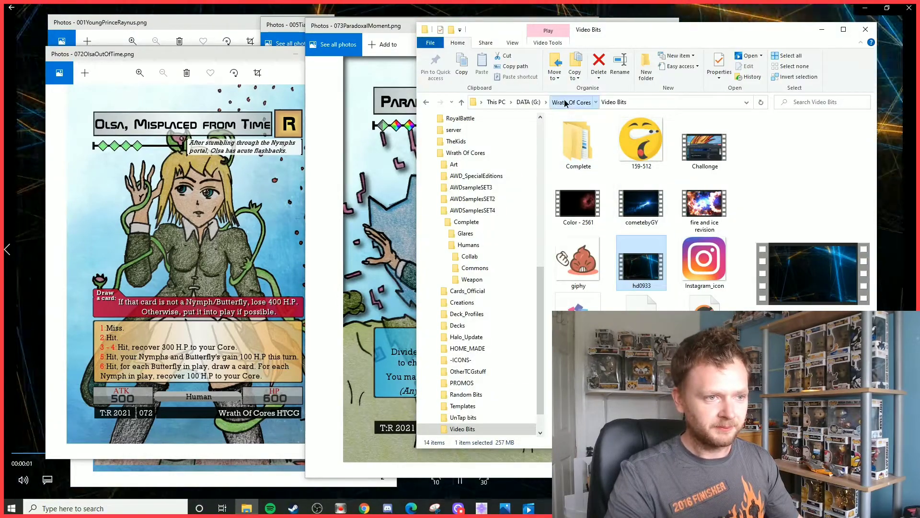
pyautogui.doubleClick(473, 209)
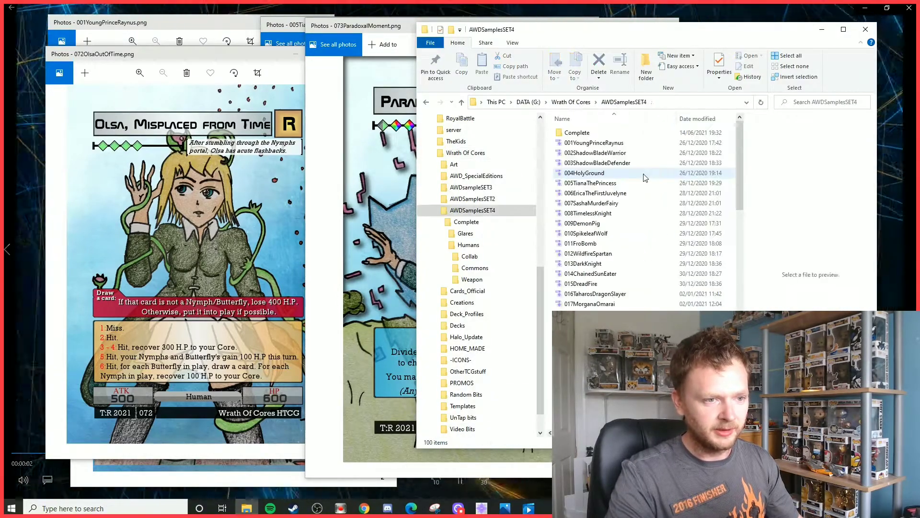
pyautogui.doubleClick(467, 246)
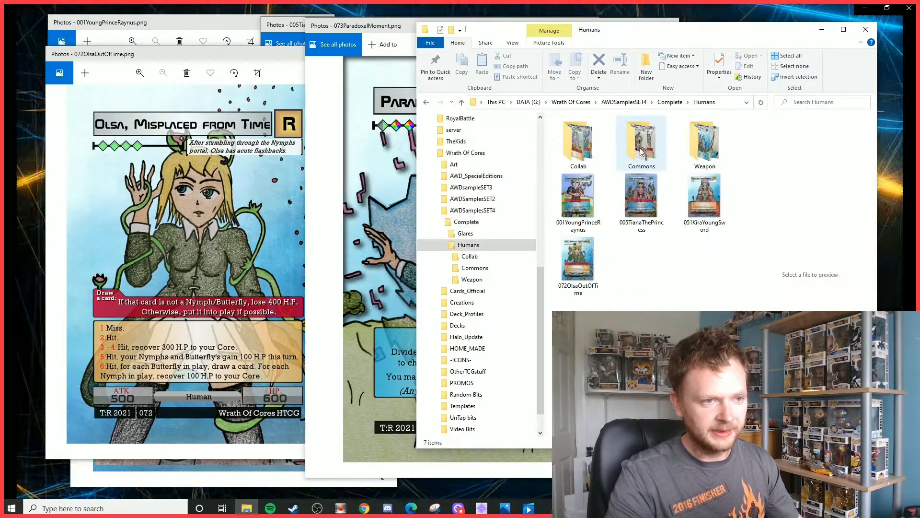
pyautogui.doubleClick(641, 142)
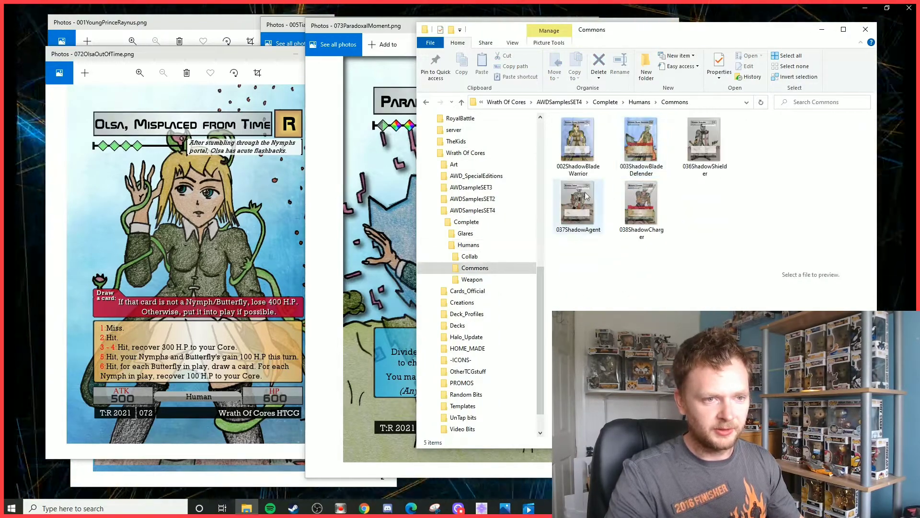
# - Preview the Shadow Blade Warrior card, then open the Weapon folder
pyautogui.click(578, 139)
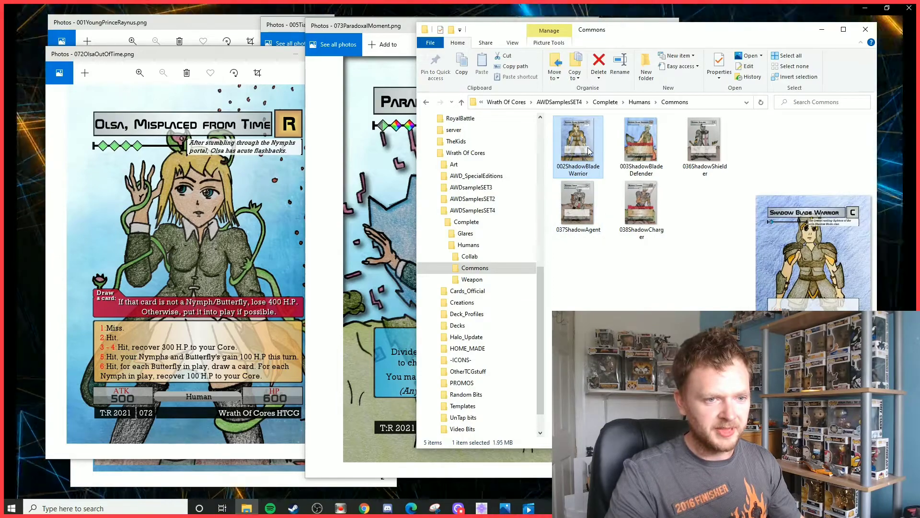
pyautogui.doubleClick(578, 142)
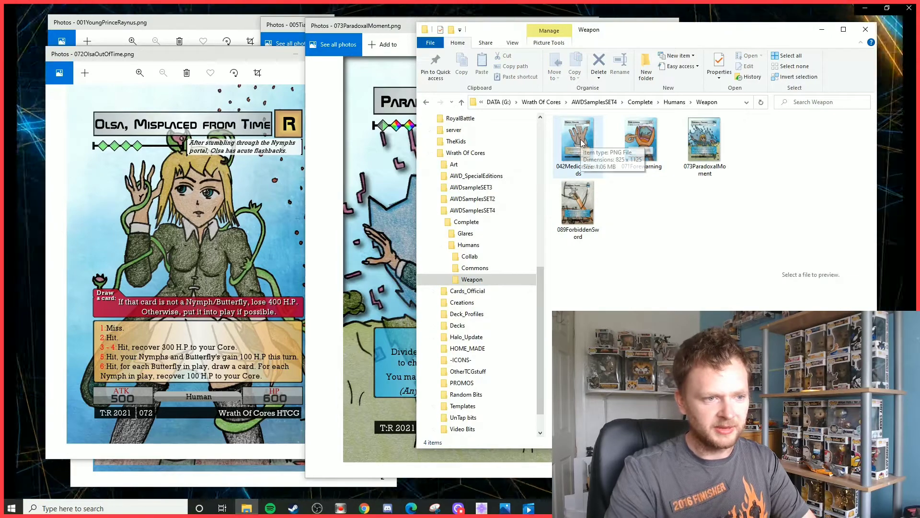
# - Open the Medical Wounds card image in a new Photos window
pyautogui.doubleClick(578, 139)
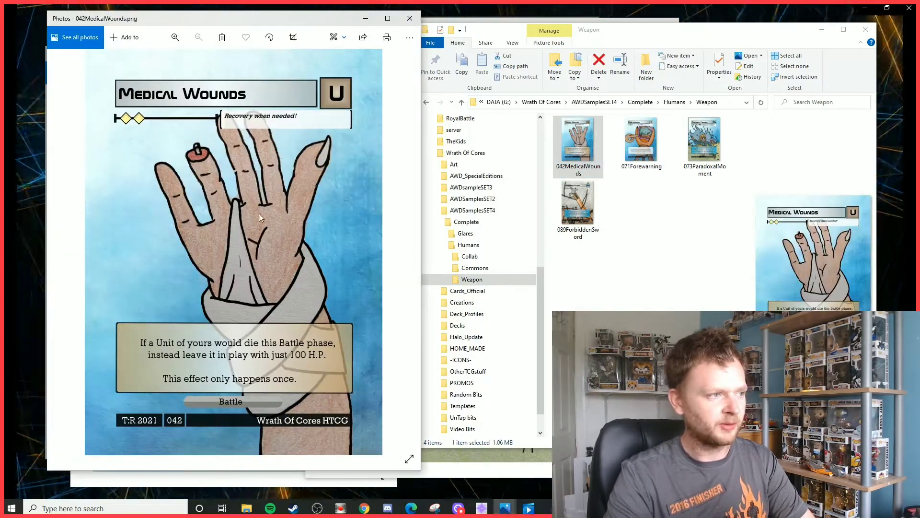
pyautogui.moveTo(173, 367)
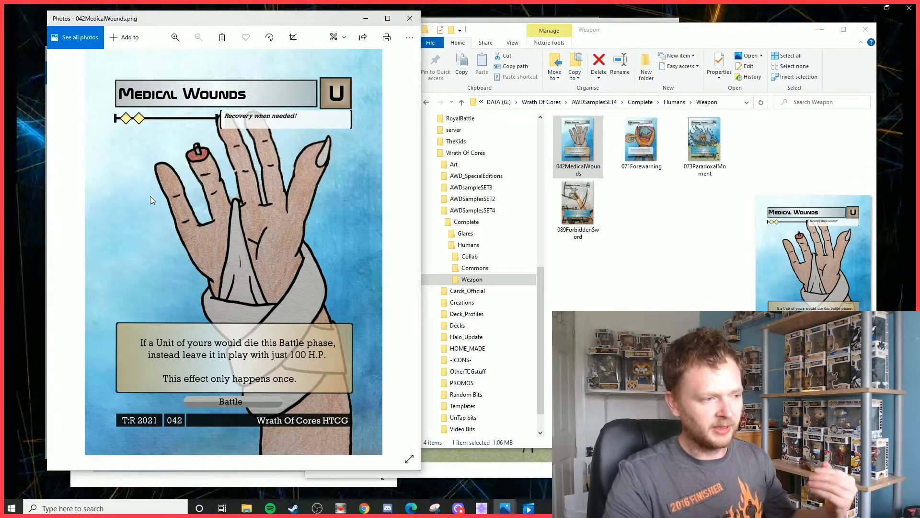
pyautogui.moveTo(194, 206)
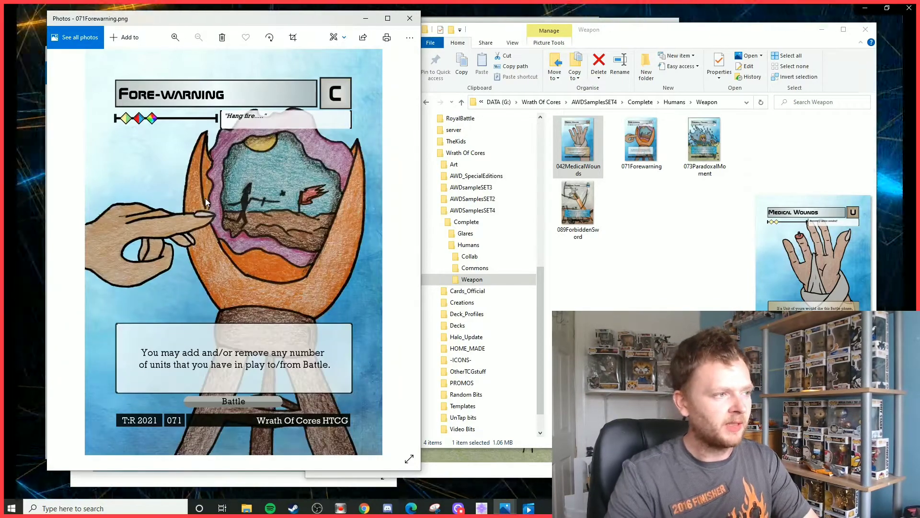
pyautogui.moveTo(97, 249)
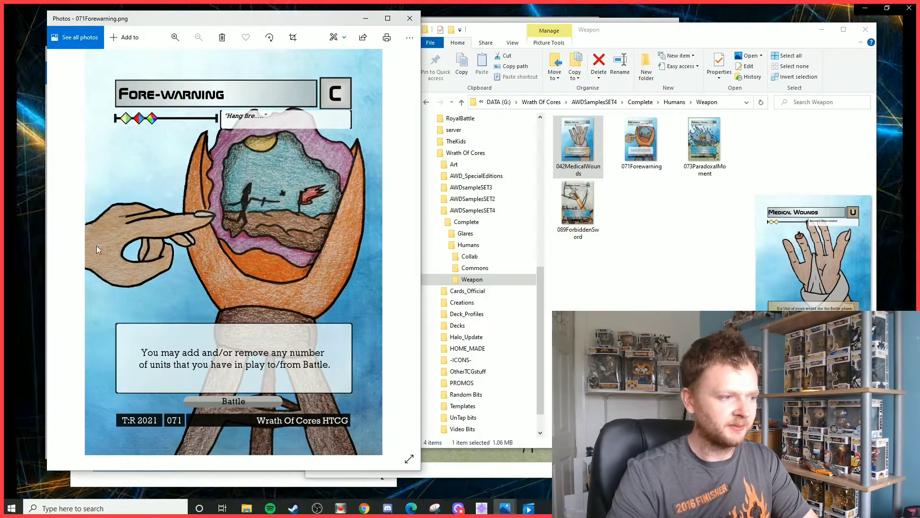
pyautogui.moveTo(136, 134)
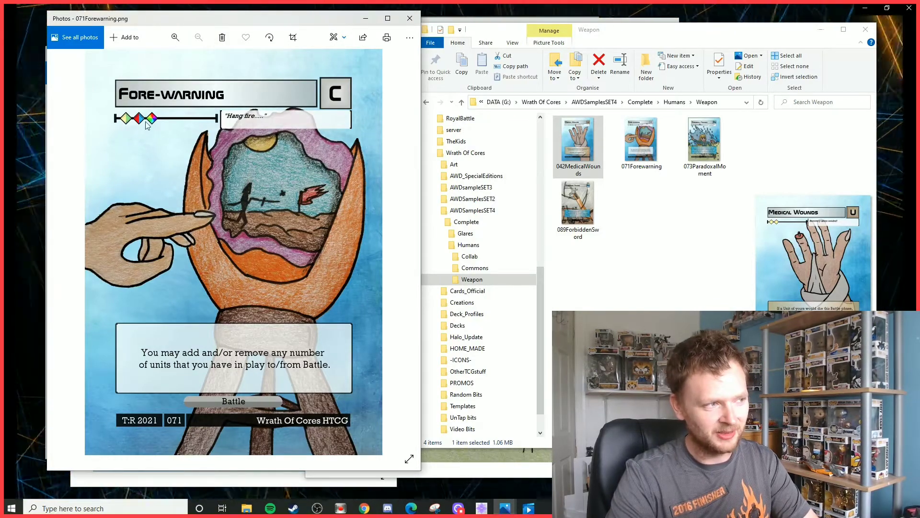
pyautogui.moveTo(173, 77)
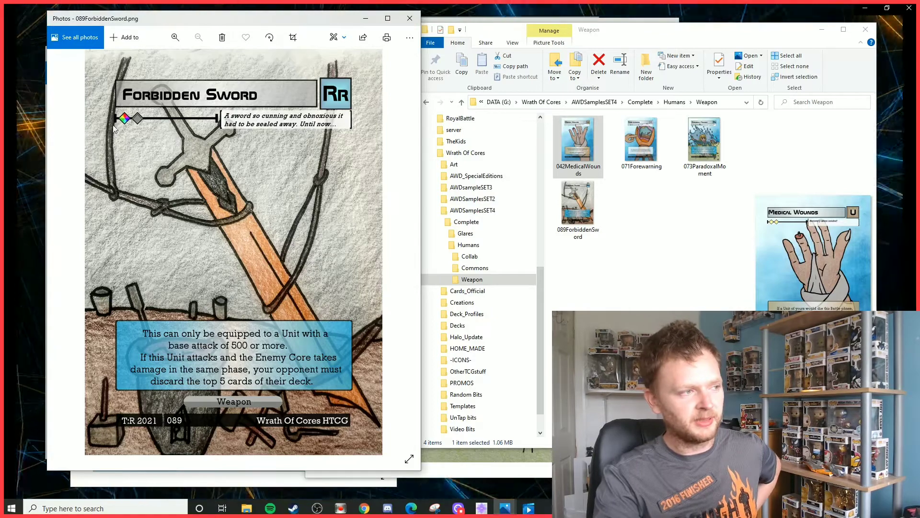
pyautogui.moveTo(207, 359)
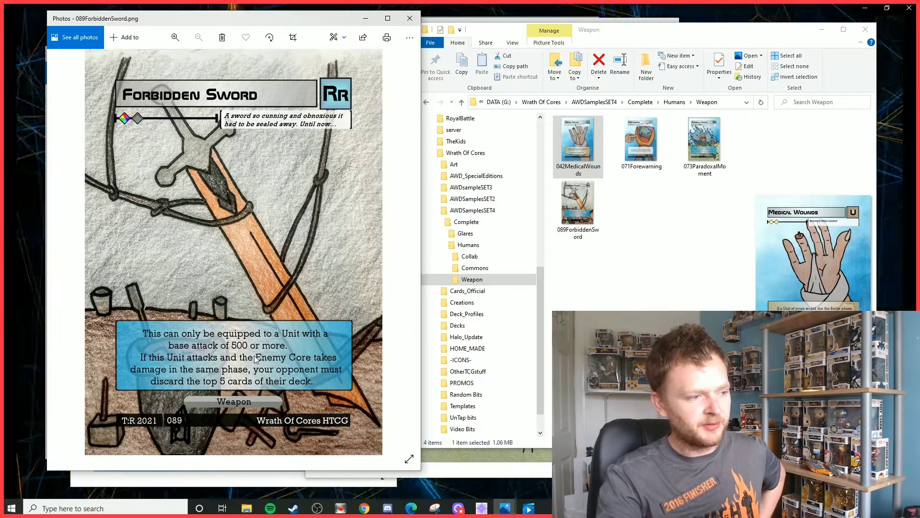
pyautogui.moveTo(173, 380)
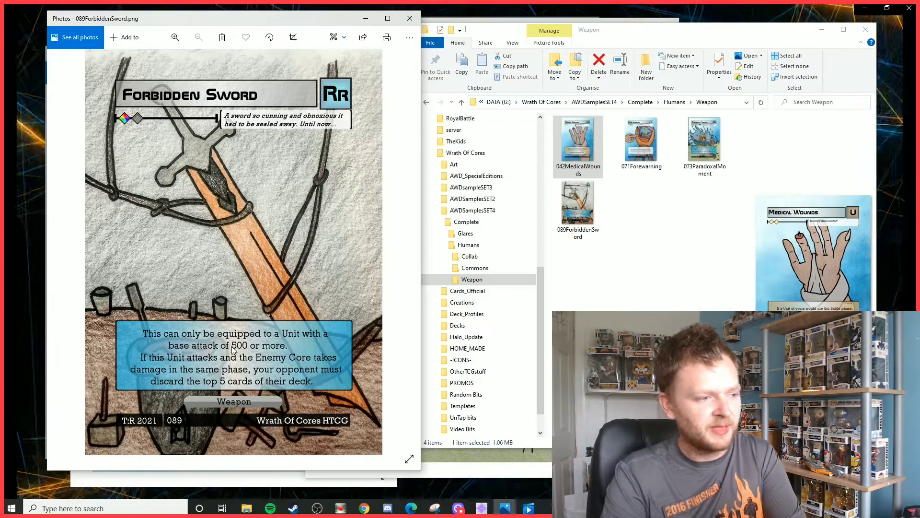
pyautogui.moveTo(215, 387)
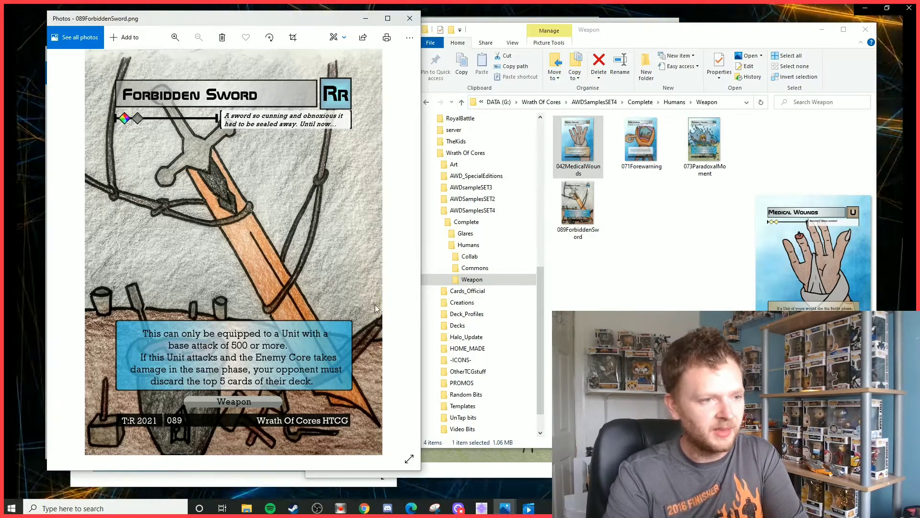
# - Return to Humans, open Commons and preview the Shadow Shielder and Shadow Charger cards
pyautogui.click(468, 245)
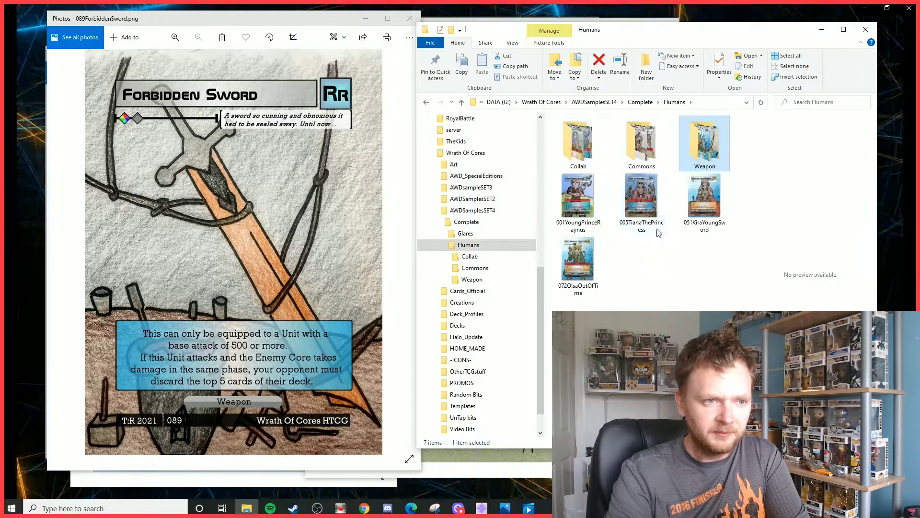
pyautogui.click(578, 195)
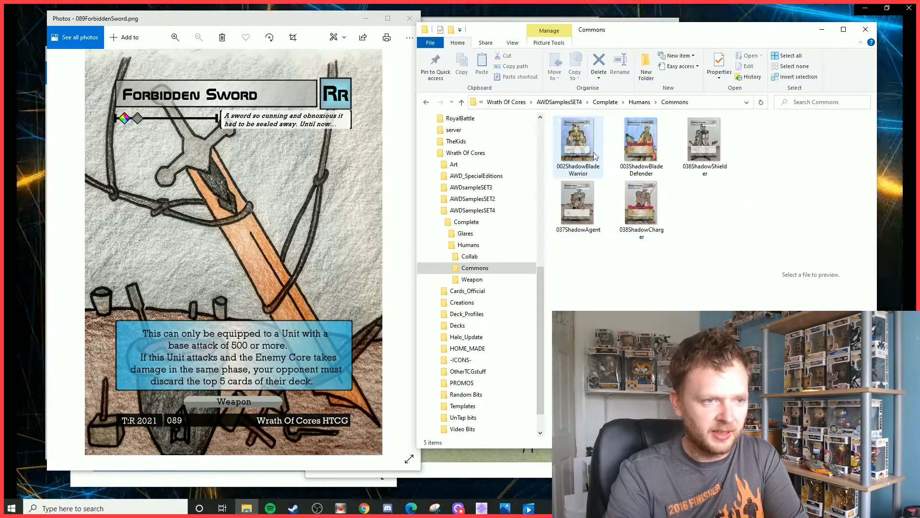
pyautogui.click(704, 139)
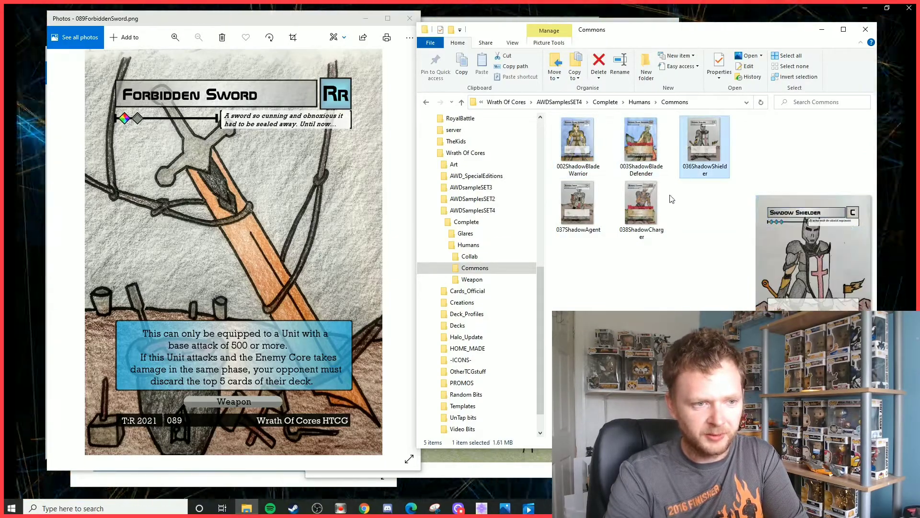
pyautogui.click(640, 202)
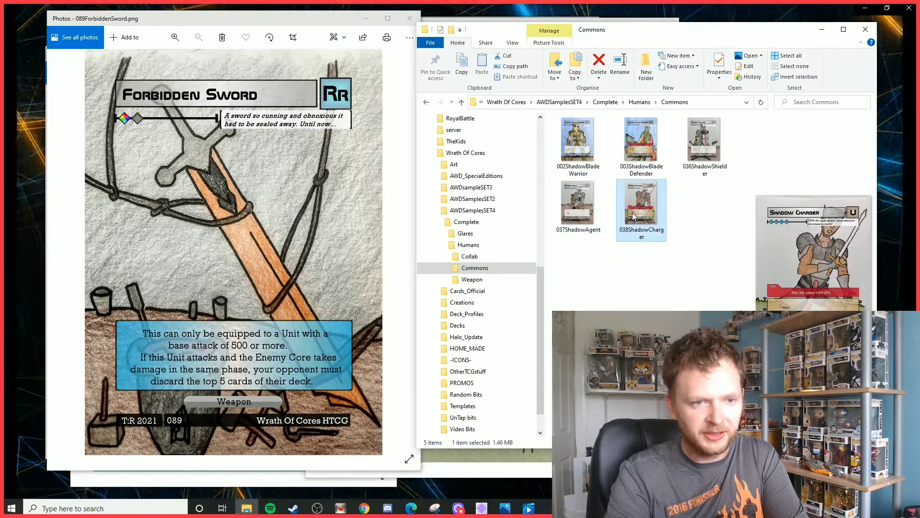
pyautogui.click(641, 139)
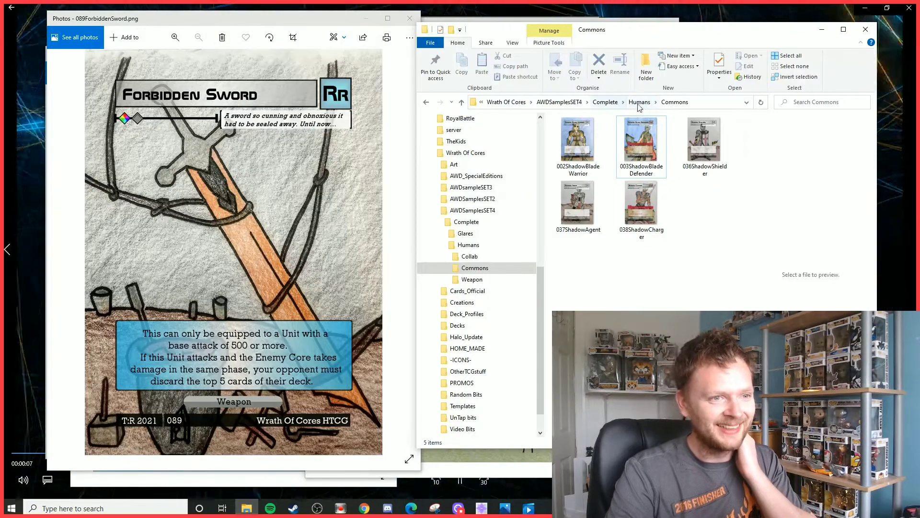
# - Go back to the Humans folder to reach the Collab folder
pyautogui.click(470, 256)
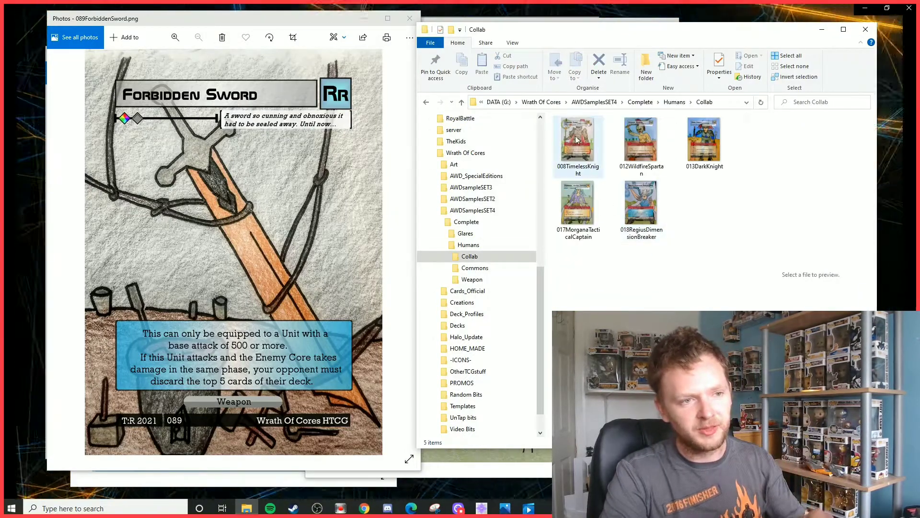
# - Open the Morgana, Tactical Captain collab card image in Photos
pyautogui.doubleClick(577, 139)
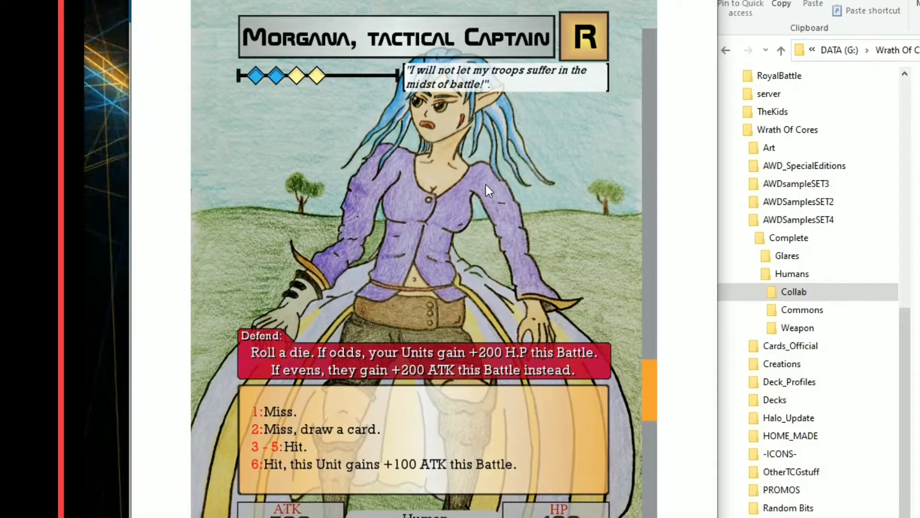
pyautogui.moveTo(478, 204)
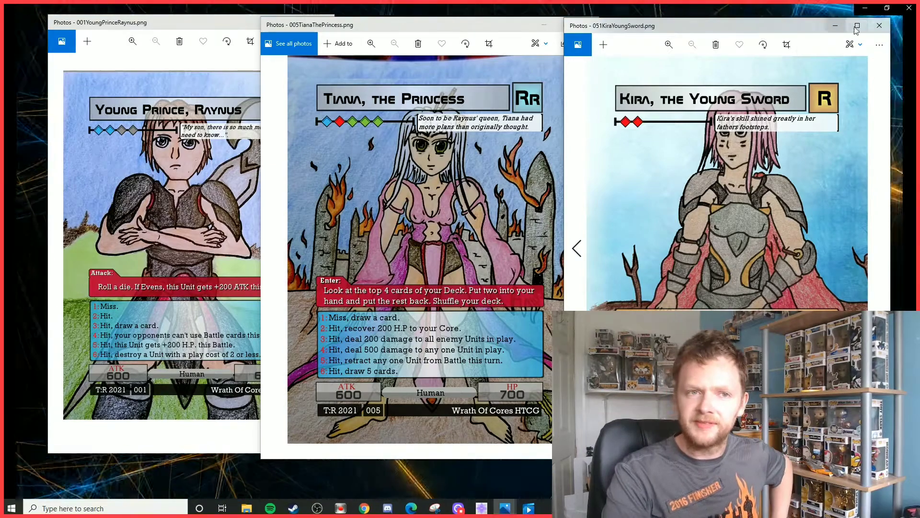
pyautogui.moveTo(845, 27)
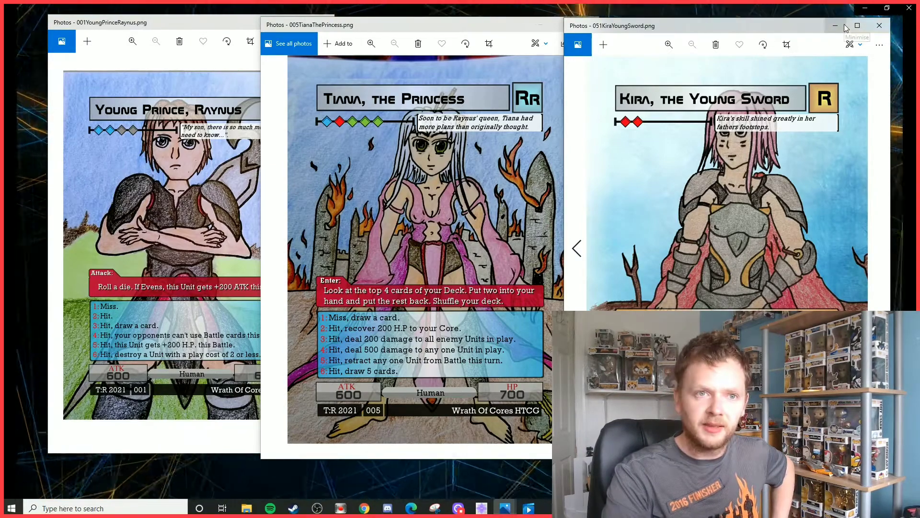